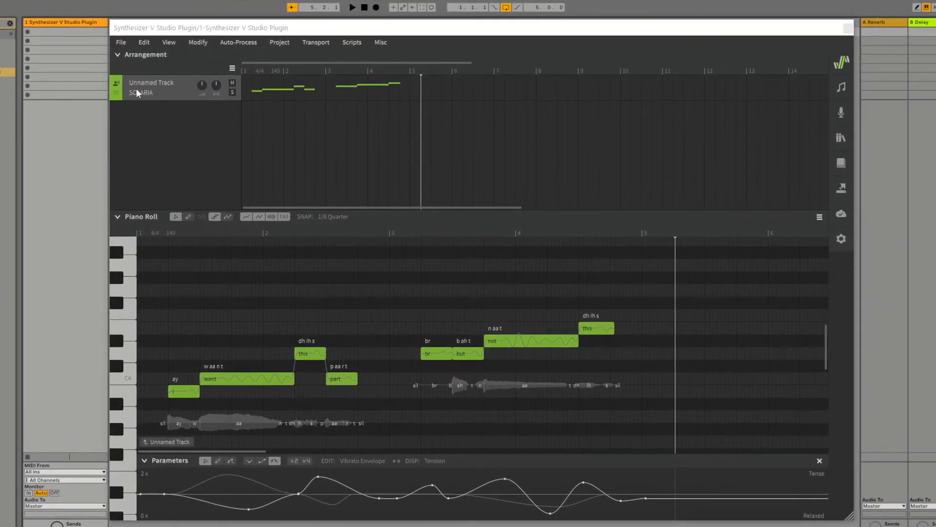
# Duplicate the singing track to create a second track.
pyautogui.rightClick(151, 87)
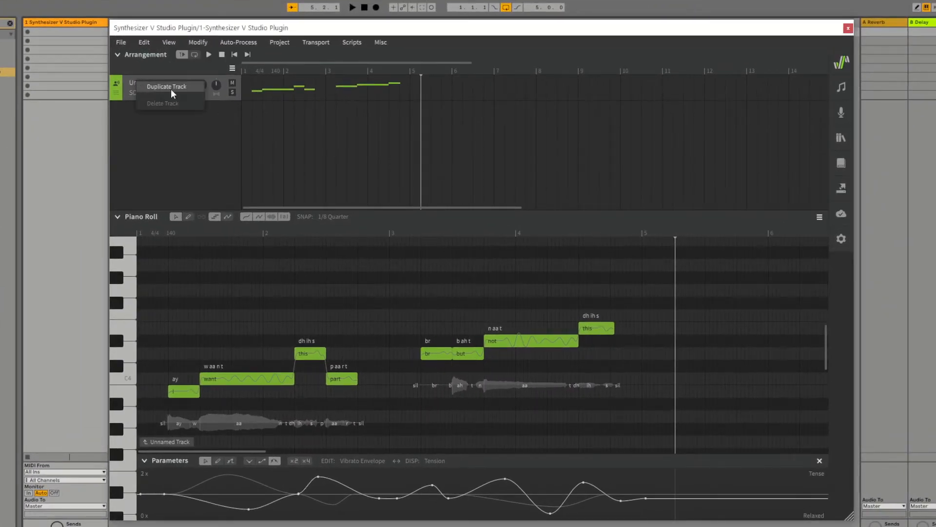
pyautogui.click(167, 85)
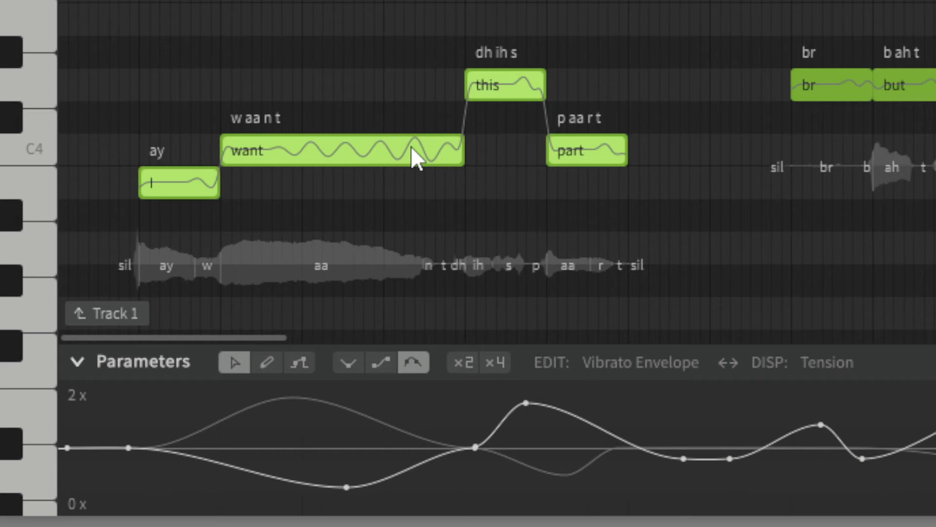
# Select the vibrato and tension curves under the 'I want this part' notes and copy them.
pyautogui.rightClick(416, 158)
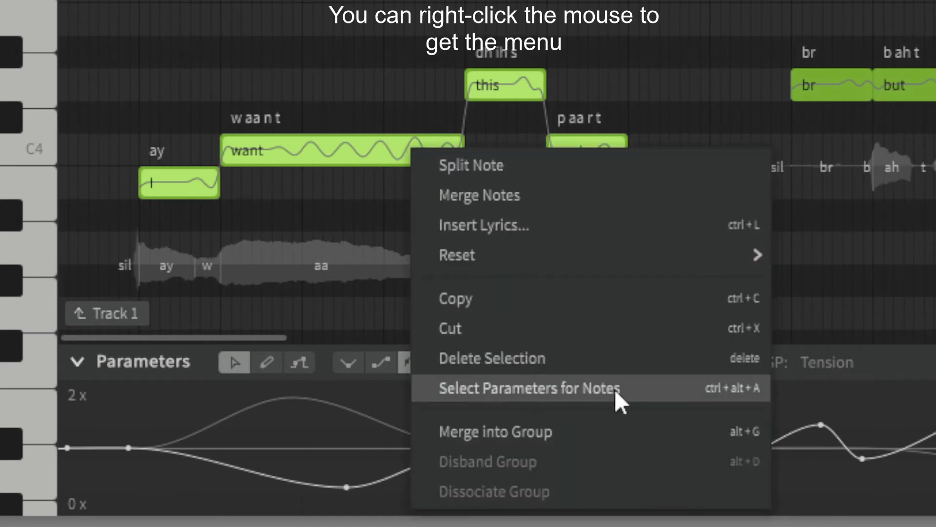
pyautogui.click(528, 388)
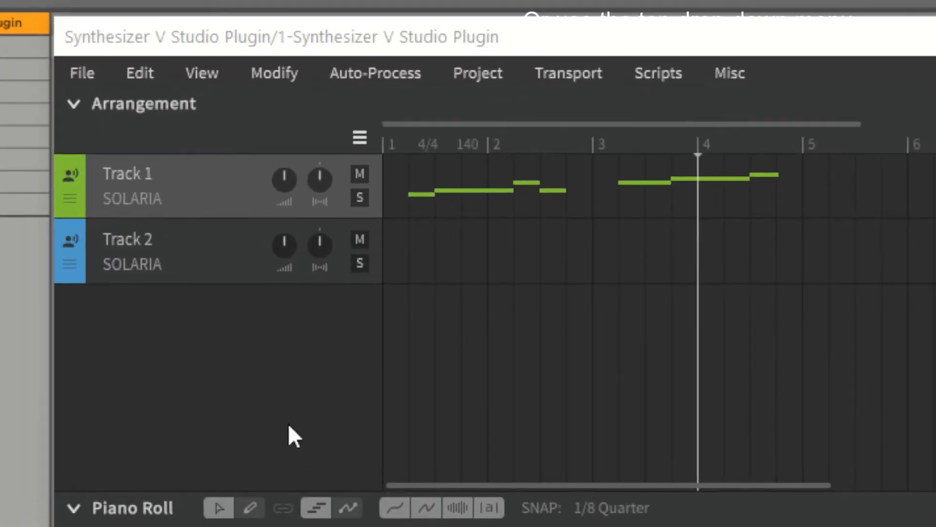
pyautogui.click(140, 73)
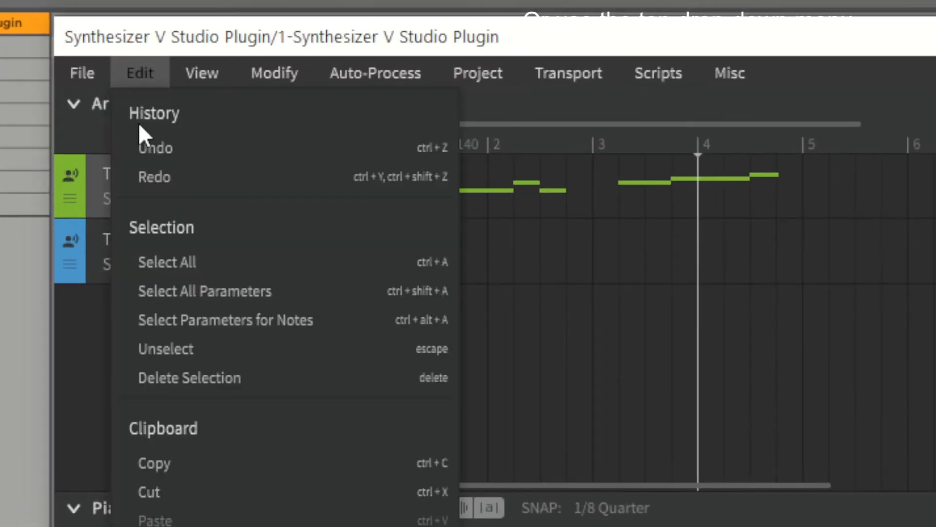
pyautogui.click(139, 73)
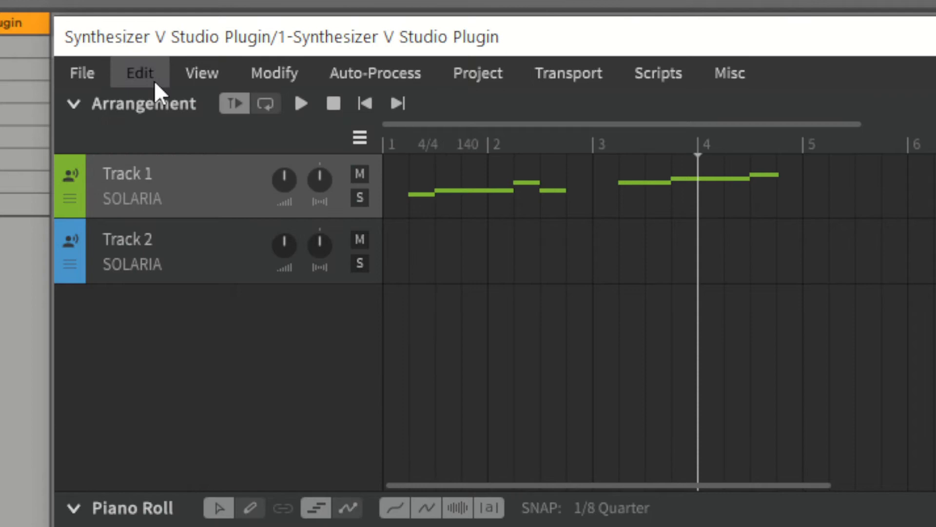
pyautogui.click(139, 73)
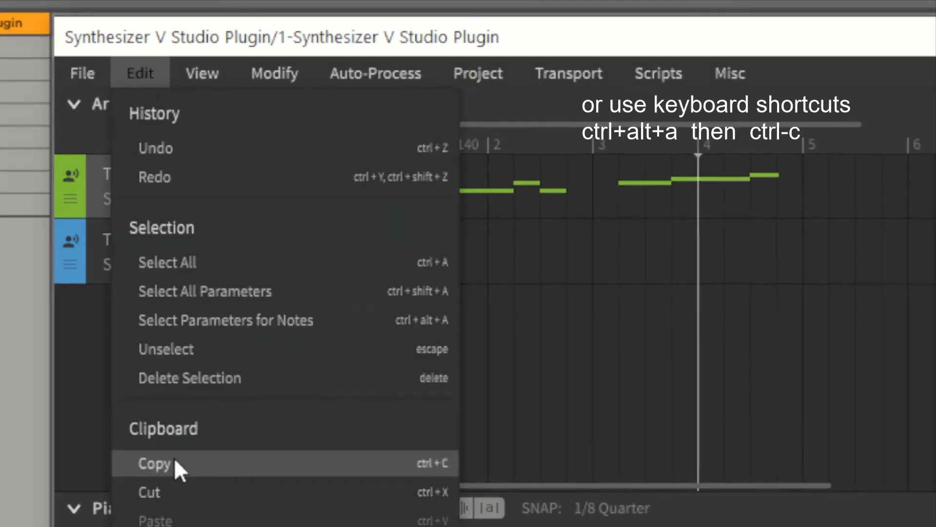
pyautogui.click(154, 463)
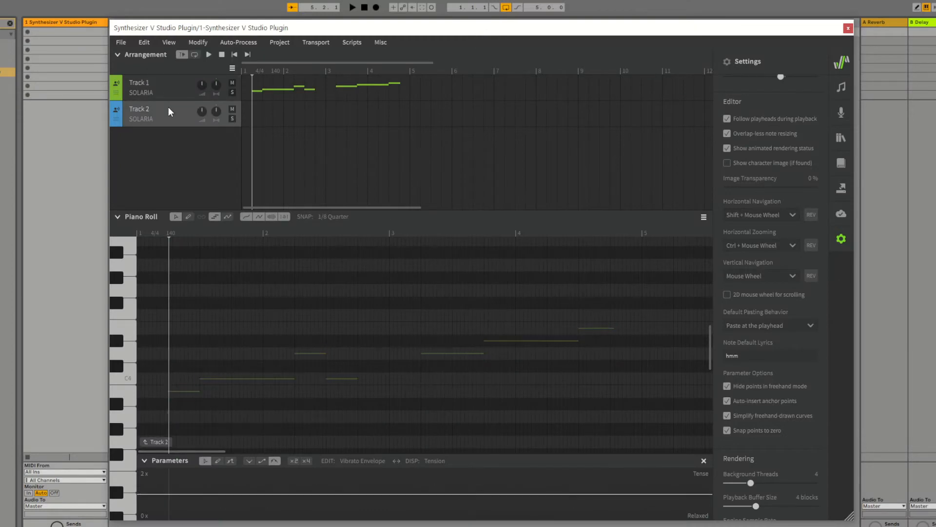
pyautogui.moveTo(174, 361)
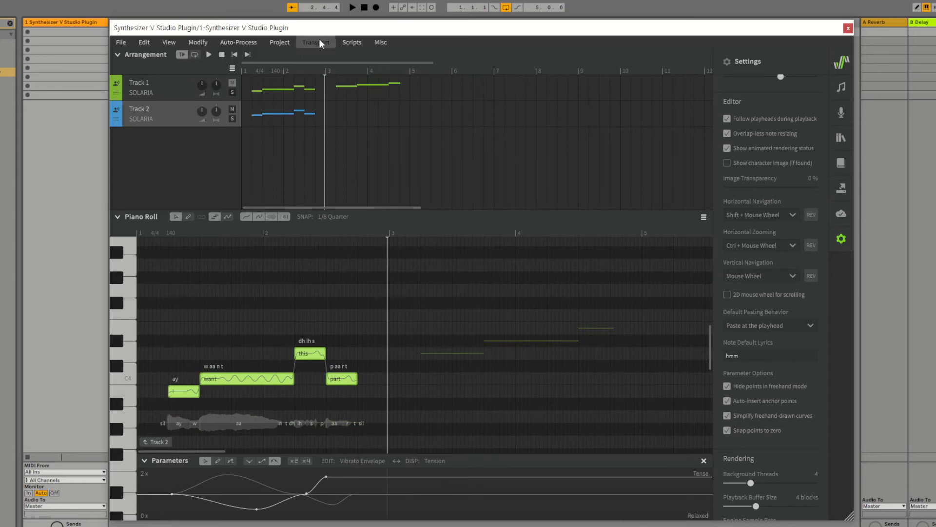
# Play back the pasted 'I want this part' phrase on Track 2.
pyautogui.click(352, 7)
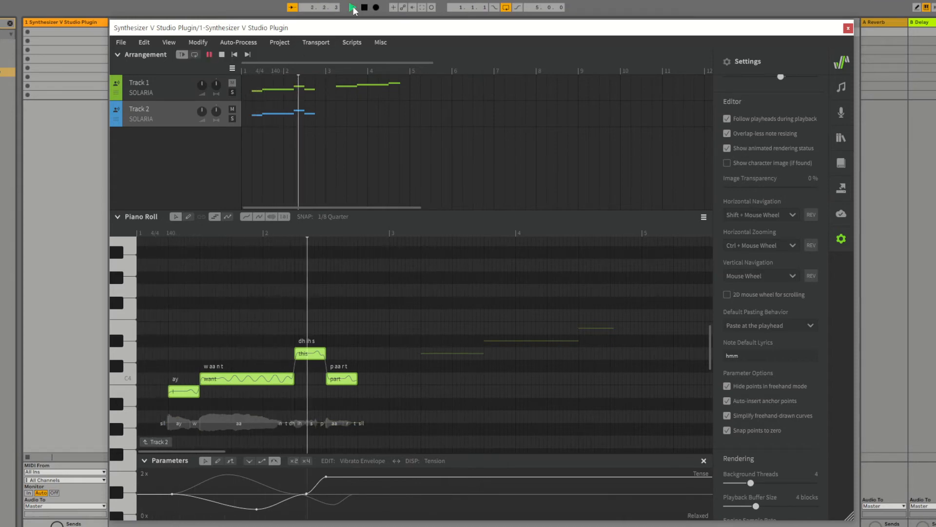
pyautogui.click(352, 7)
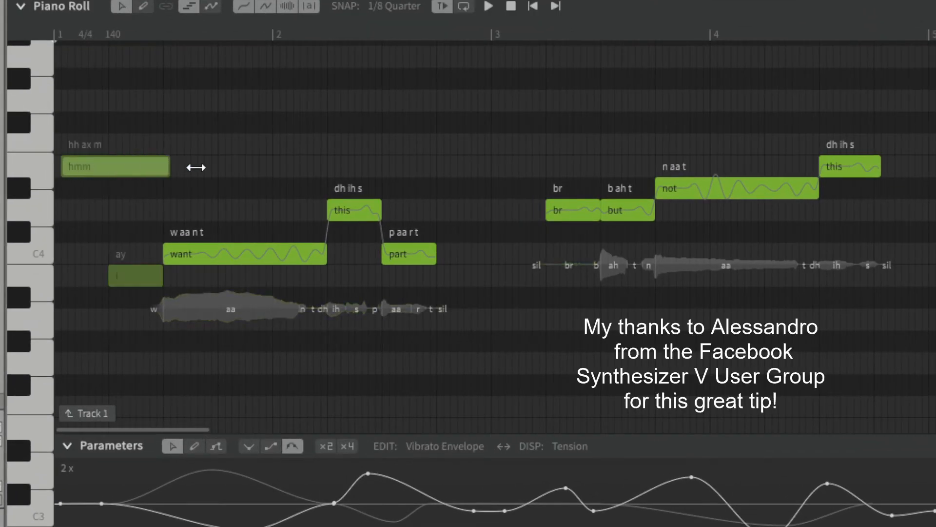
# Stretch the hmm note to bar 3 across the phrase, using the Edit menu afterwards.
pyautogui.moveTo(170, 166); pyautogui.dragTo(490, 175)
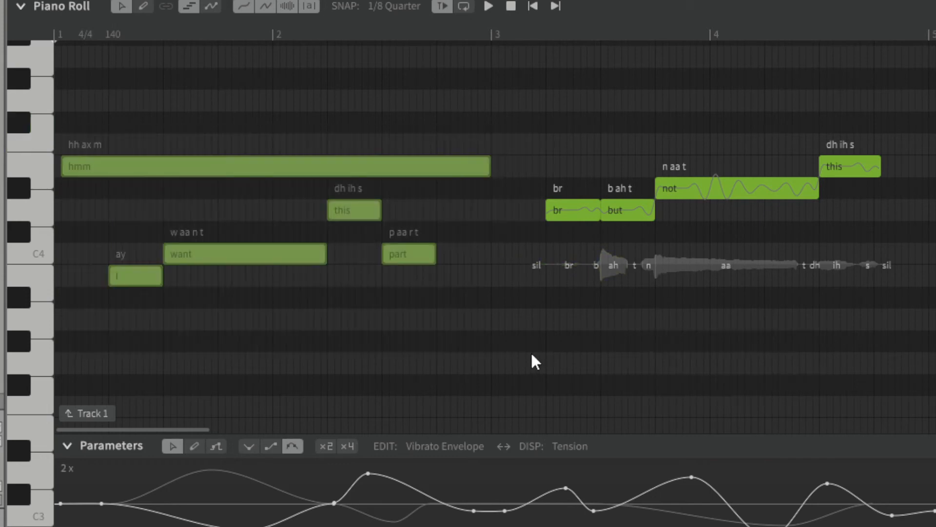
pyautogui.click(200, 73)
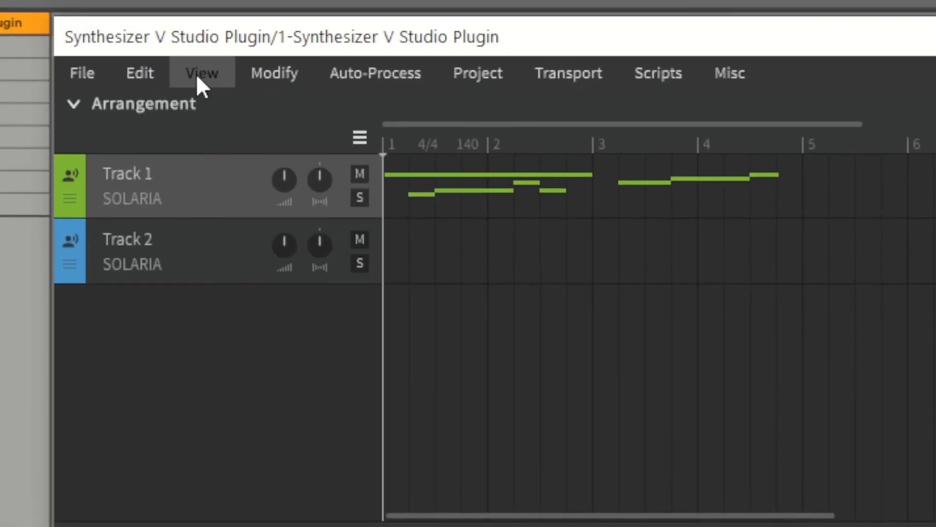
pyautogui.click(139, 73)
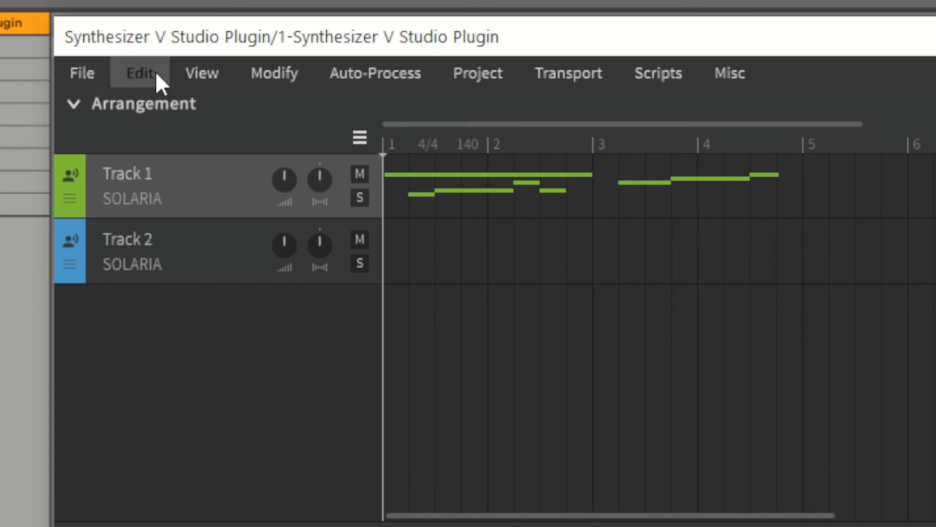
pyautogui.moveTo(214, 478)
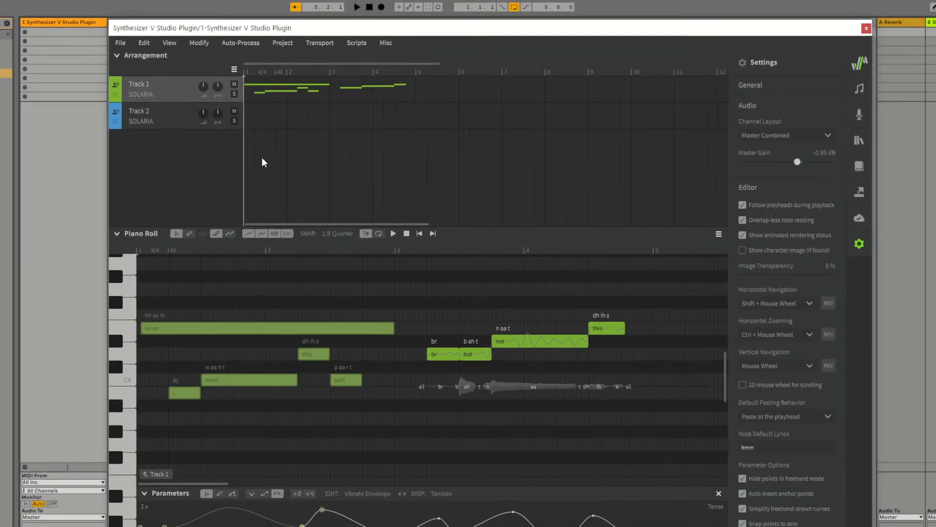
# Paste the copied notes and curves into Track 2 and set the playhead inside the phrase.
pyautogui.click(138, 114)
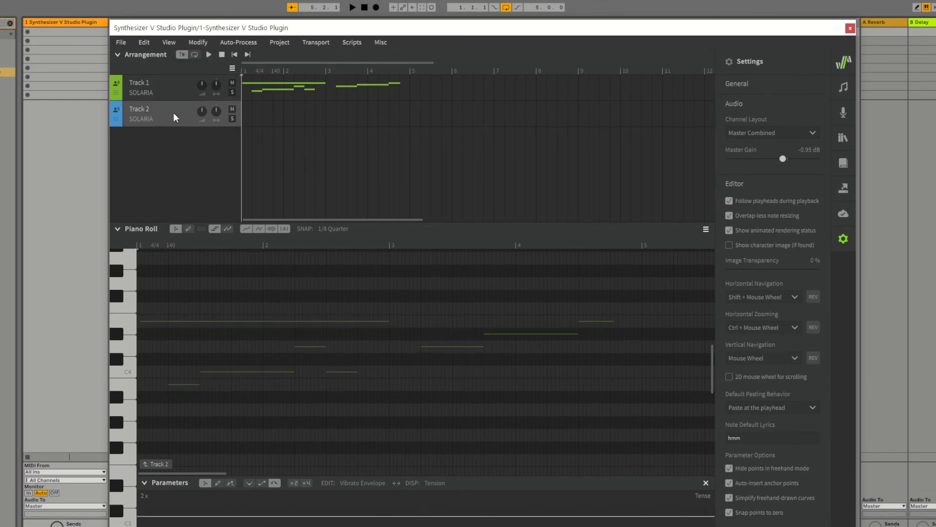
pyautogui.rightClick(144, 369)
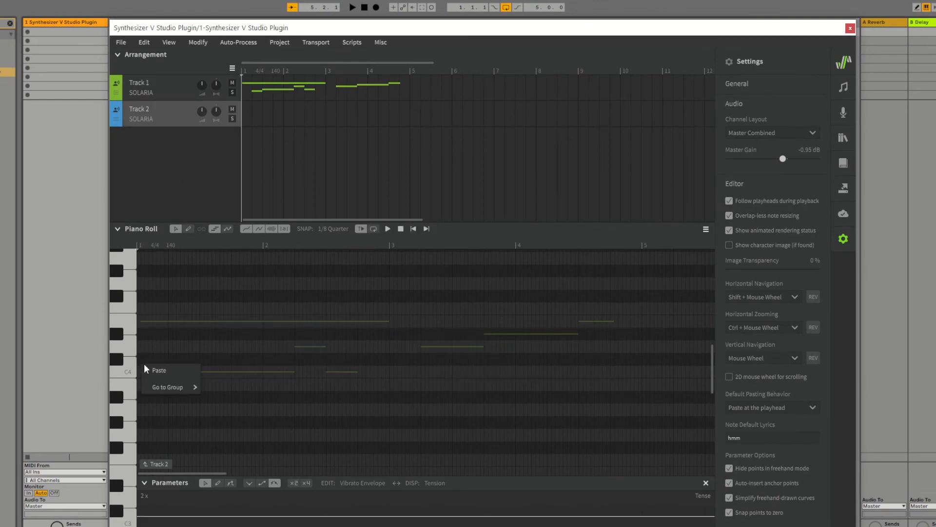
pyautogui.click(159, 370)
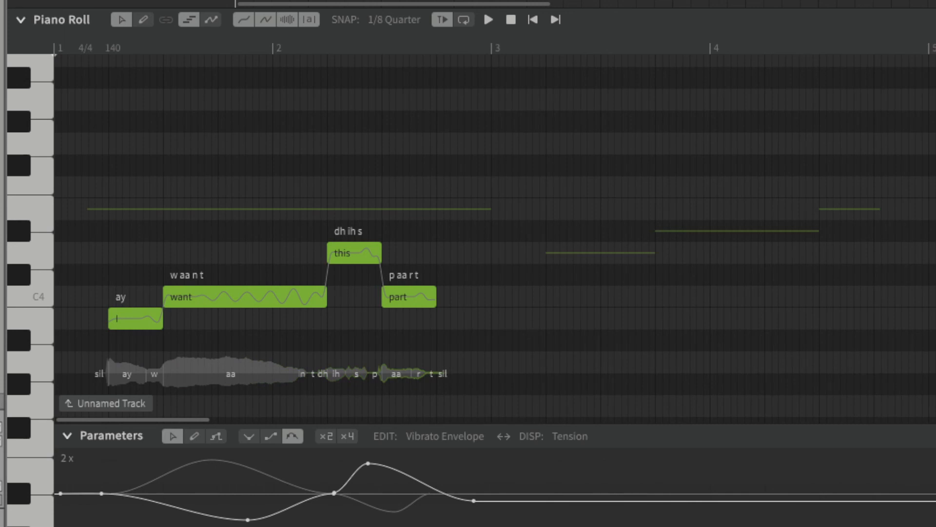
pyautogui.click(487, 18)
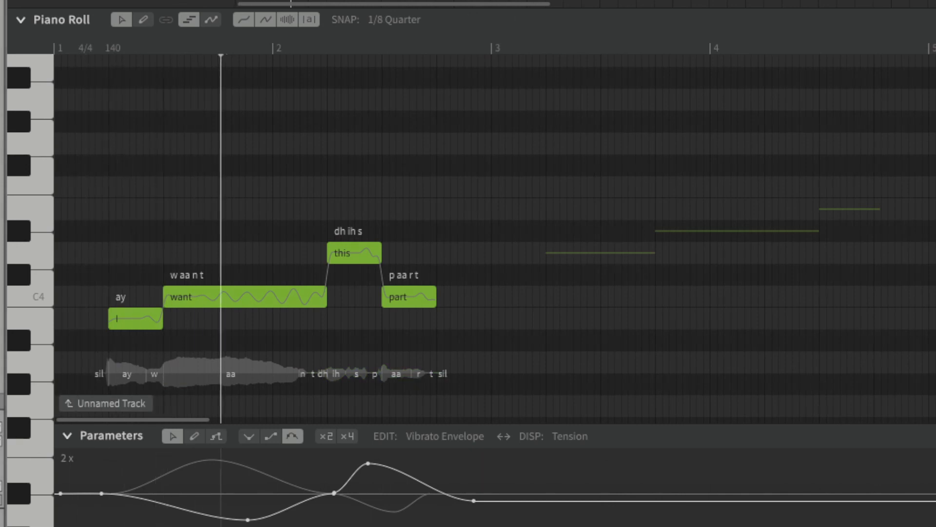